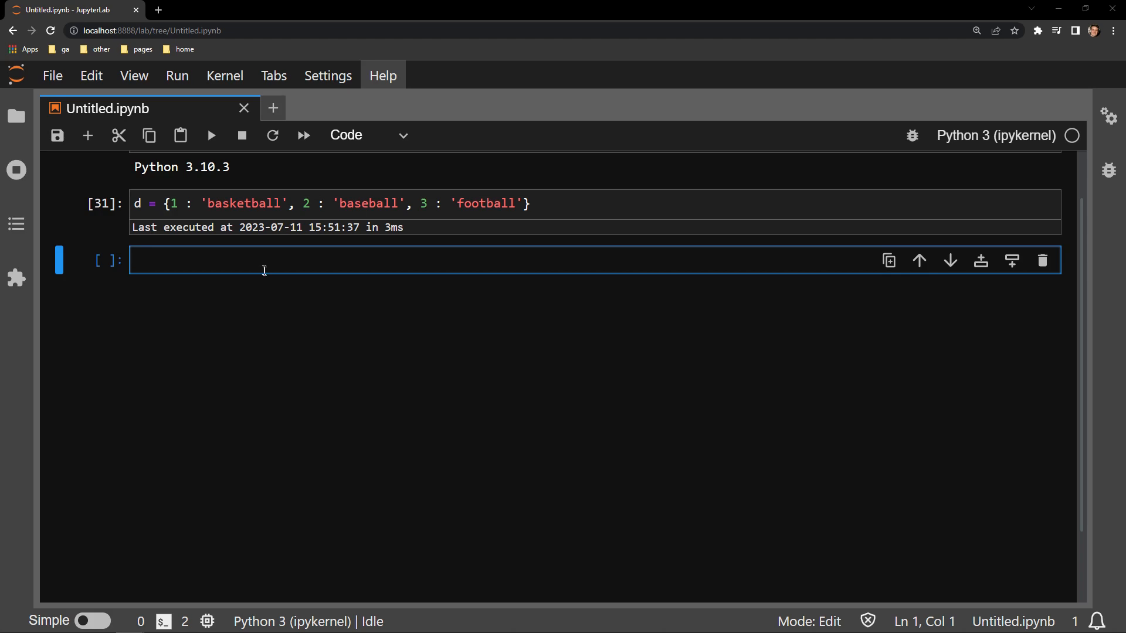
# Add a 'for k in d:' loop printing each key and run it, outputting 1, 2, 3.
pyautogui.write('for k in d:')
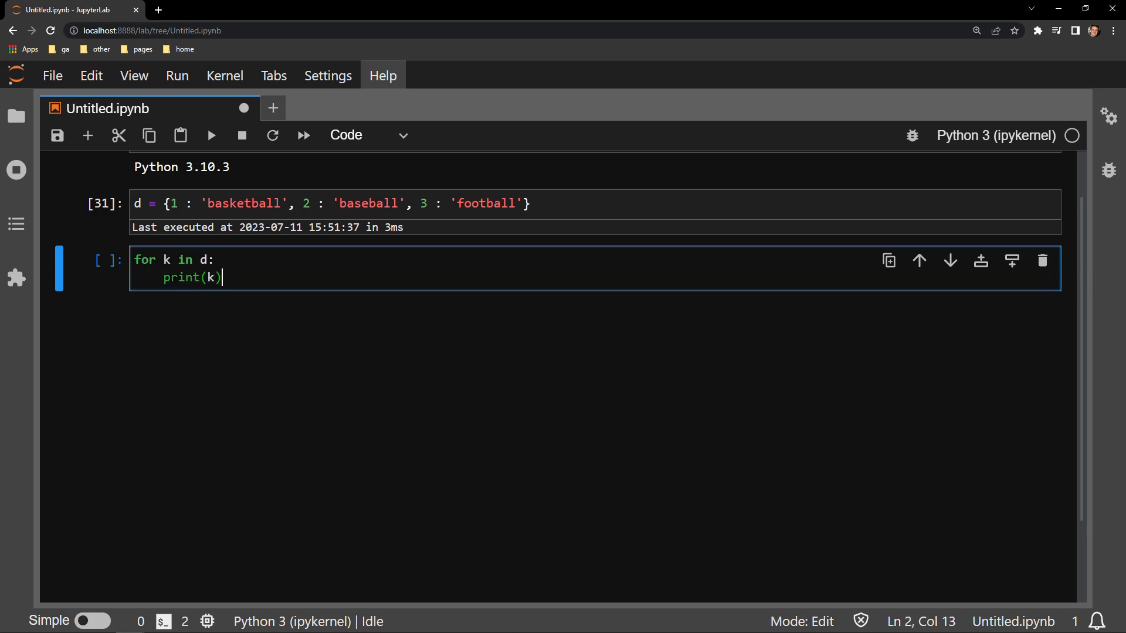
pyautogui.press('shift+enter')
pyautogui.write(', ')
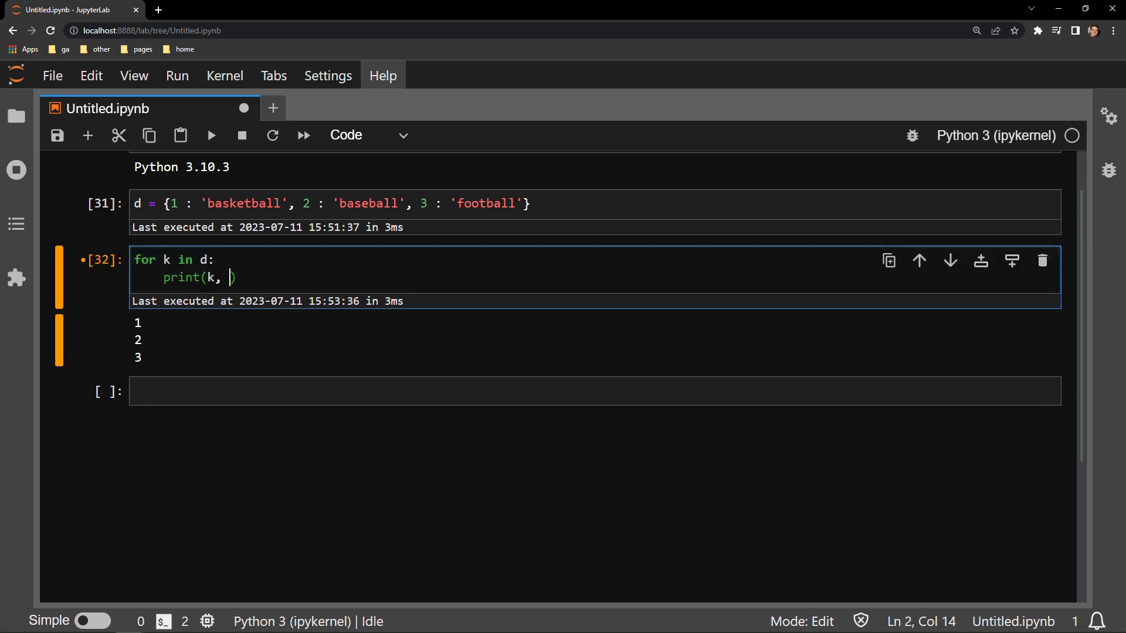
# Extend the print call to print(k, d[k]) so each key shows its value.
pyautogui.write('d[k]')
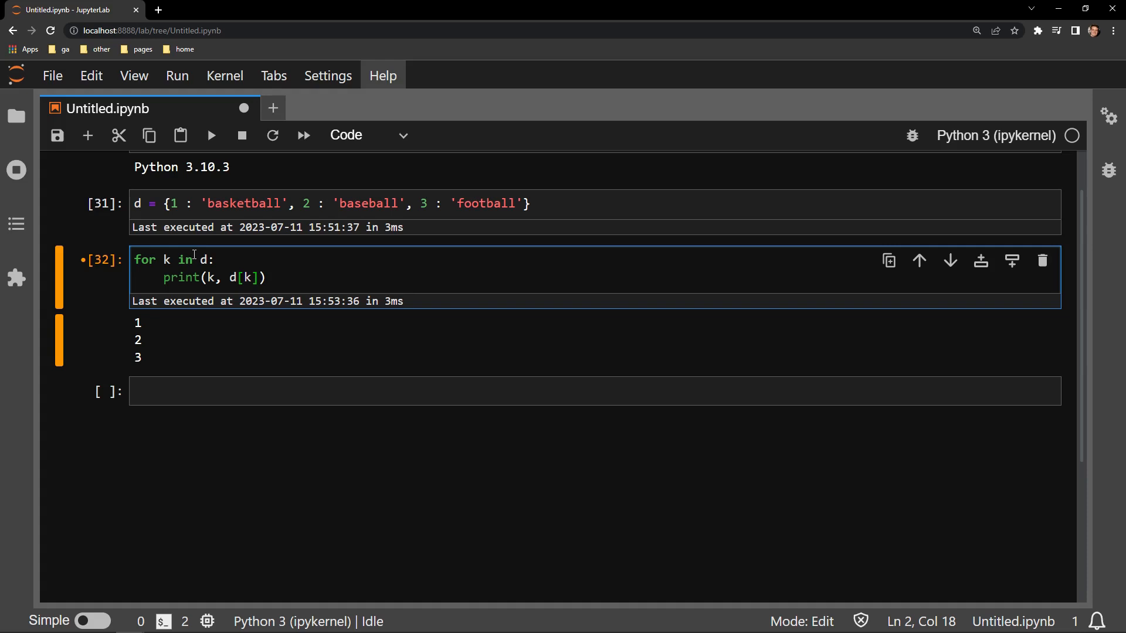